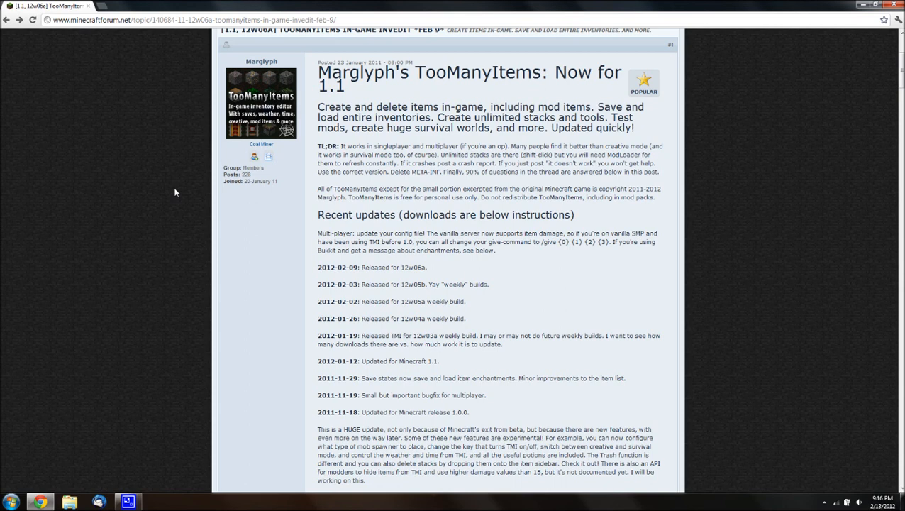
pyautogui.moveTo(105, 30)
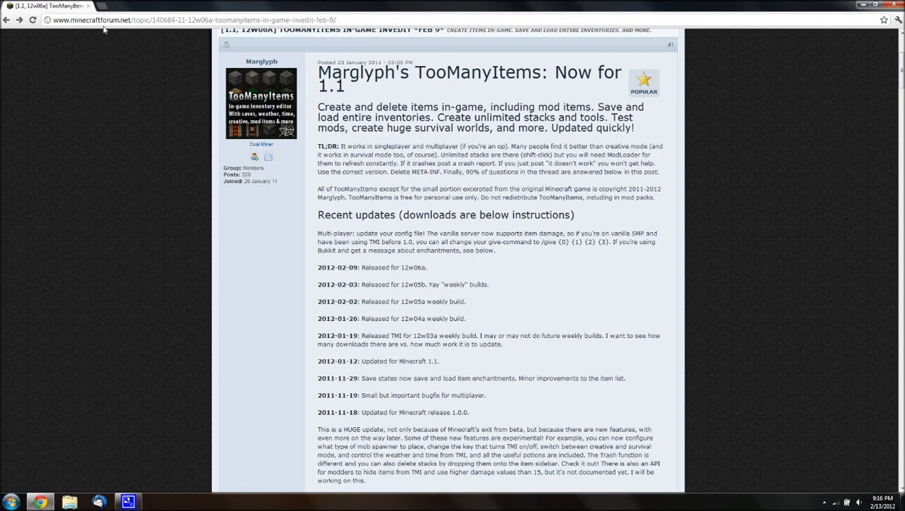
pyautogui.moveTo(102, 37)
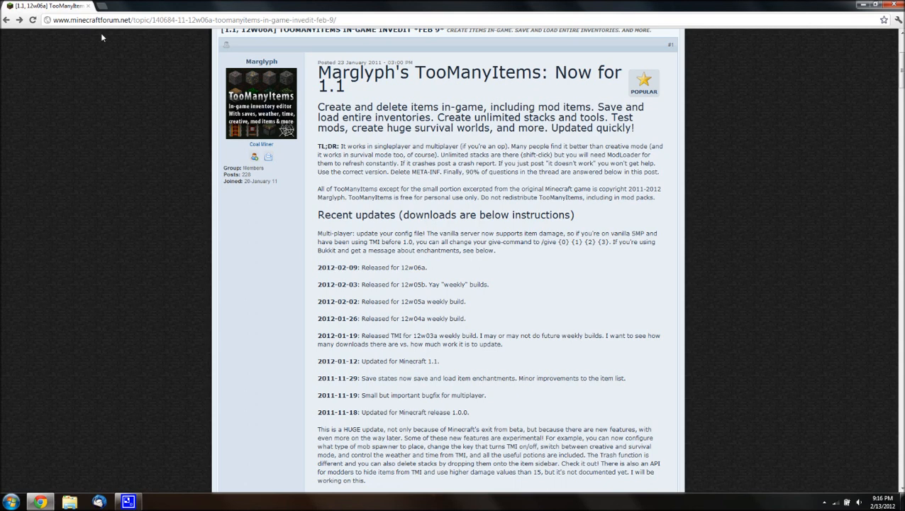
pyautogui.moveTo(122, 163)
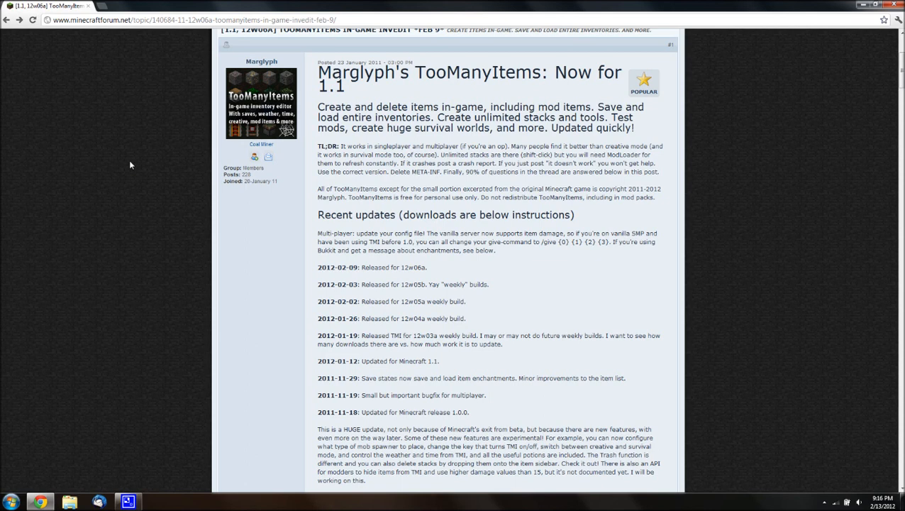
pyautogui.moveTo(303, 158)
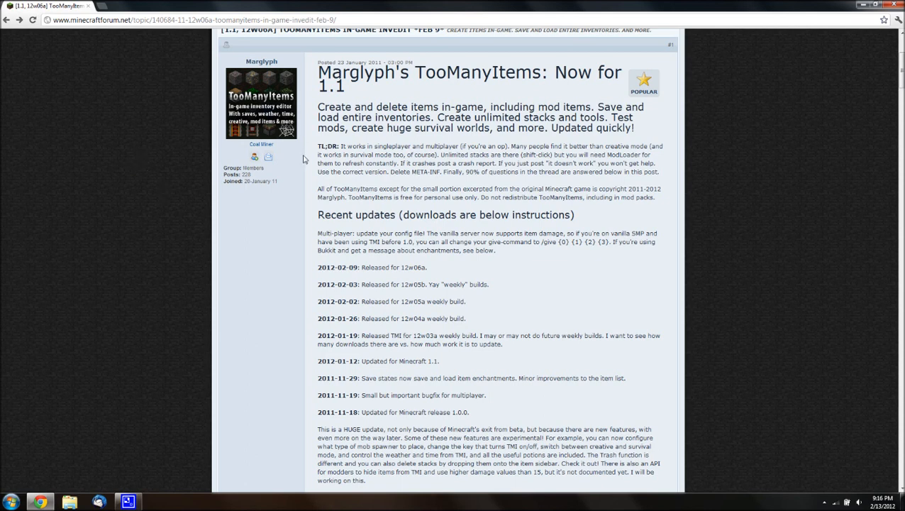
pyautogui.moveTo(268, 54)
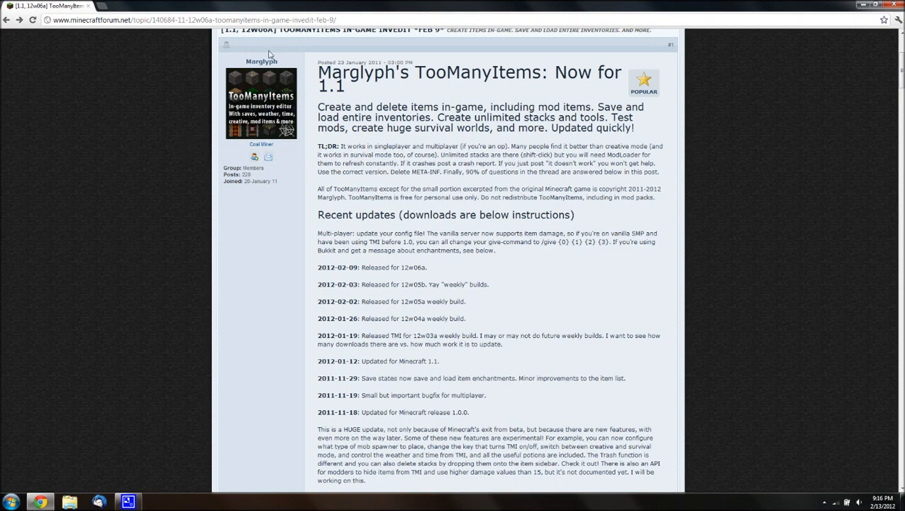
# - Follow the 'Download for Minecraft 1.1' link, landing on the adf.ly page while the zip downloads
pyautogui.scroll(-3)
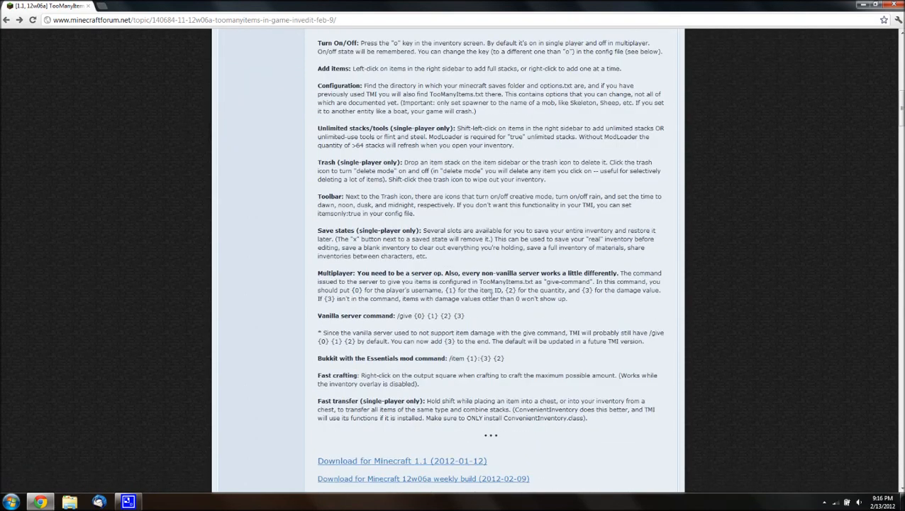
pyautogui.scroll(-3)
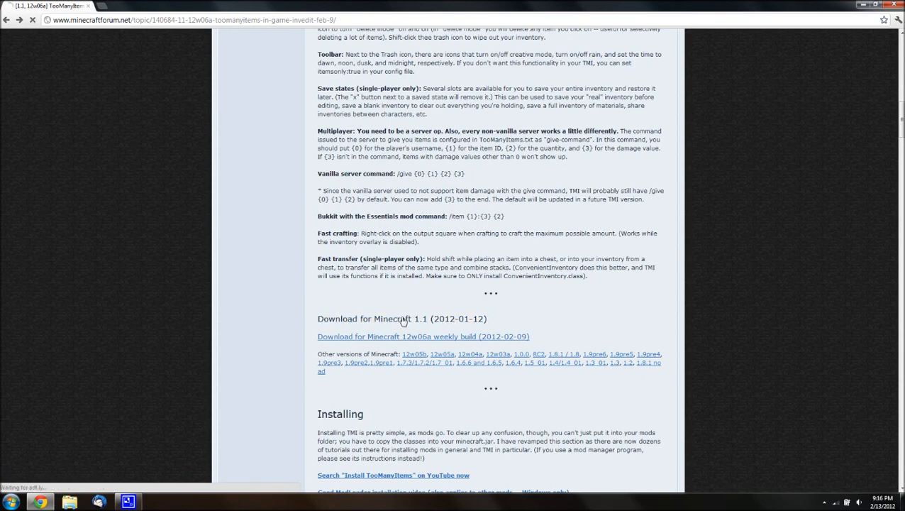
pyautogui.click(423, 336)
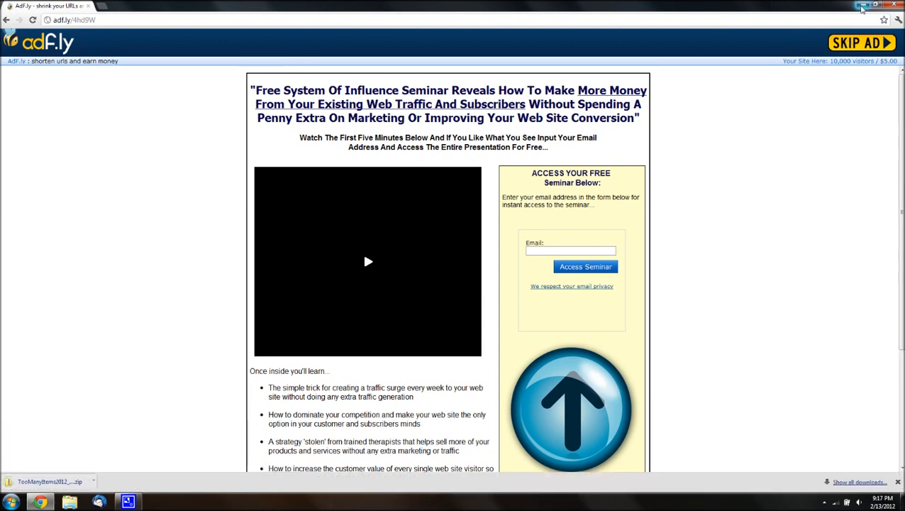
pyautogui.moveTo(863, 9)
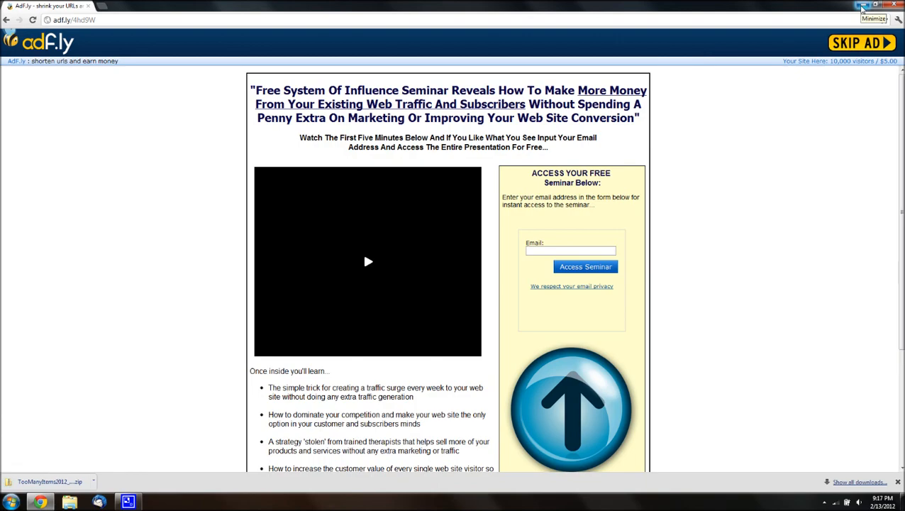
# - Extract the downloaded TooManyItems zip into the suggested desktop folder of 21 class files
pyautogui.click(874, 6)
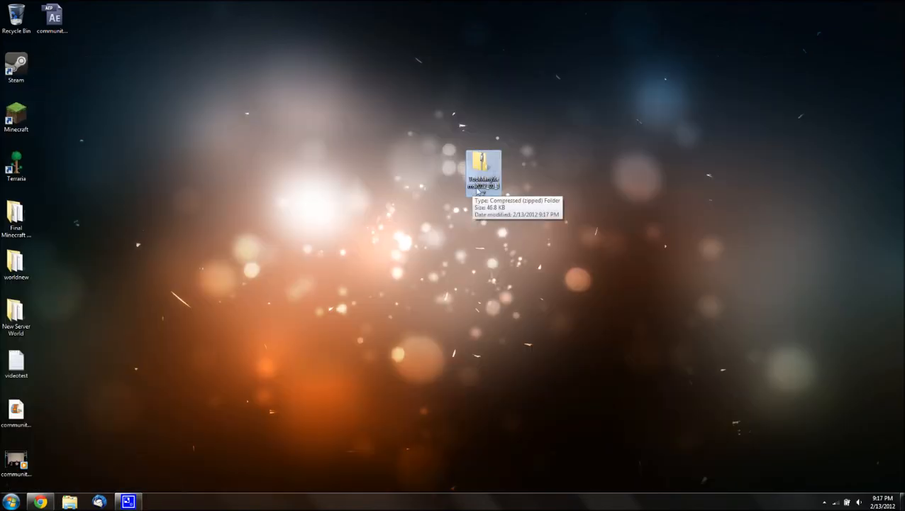
pyautogui.doubleClick(482, 173)
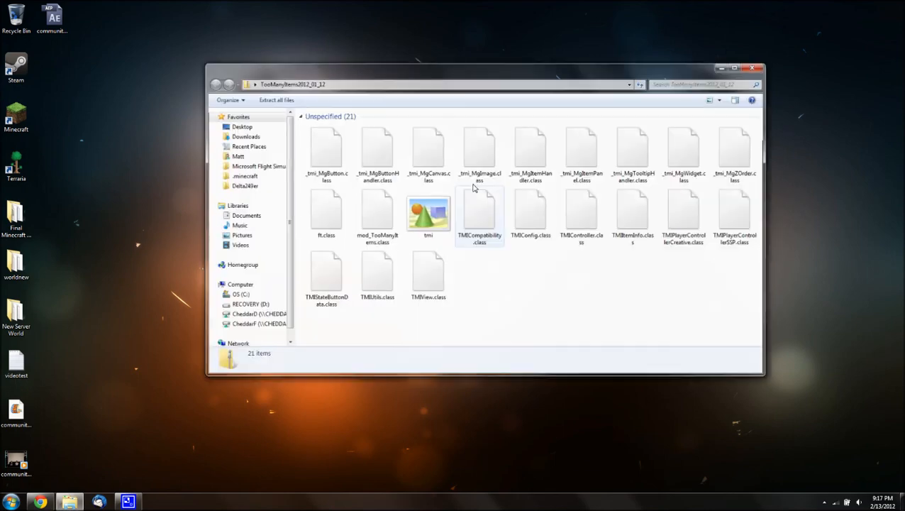
pyautogui.click(276, 99)
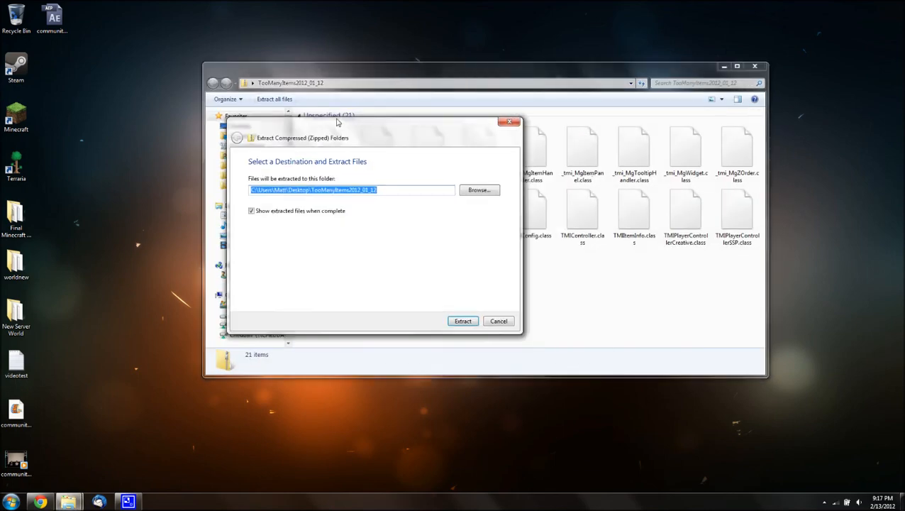
pyautogui.click(463, 321)
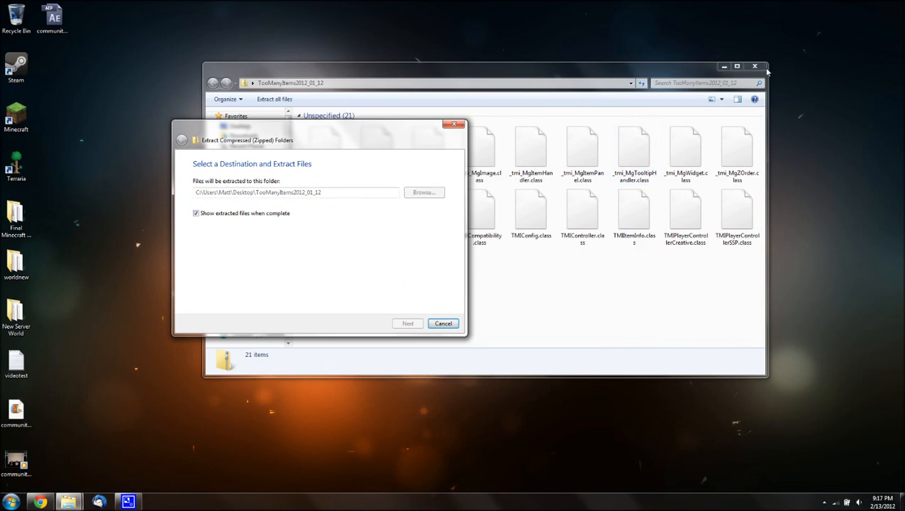
pyautogui.click(408, 324)
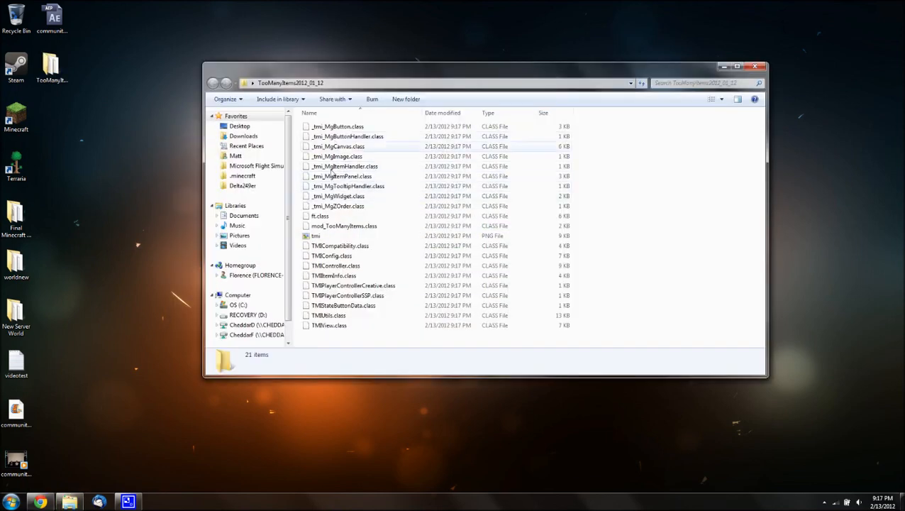
pyautogui.moveTo(343, 166)
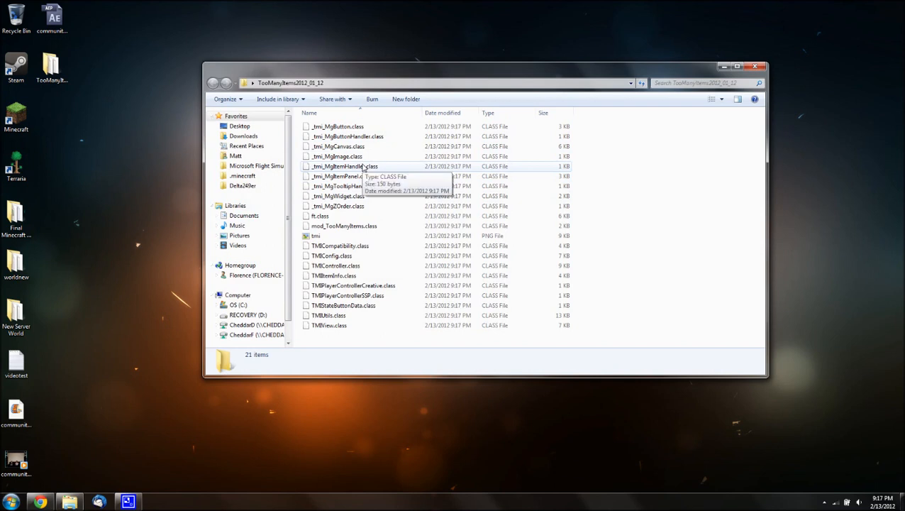
# - Navigate via %appdata to the .minecraft bin folder
pyautogui.click(11, 501)
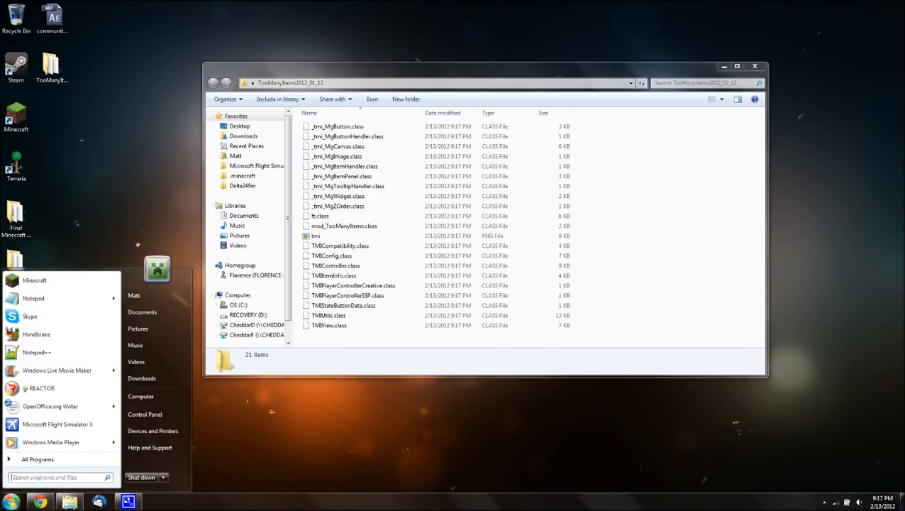
pyautogui.write('%appdata')
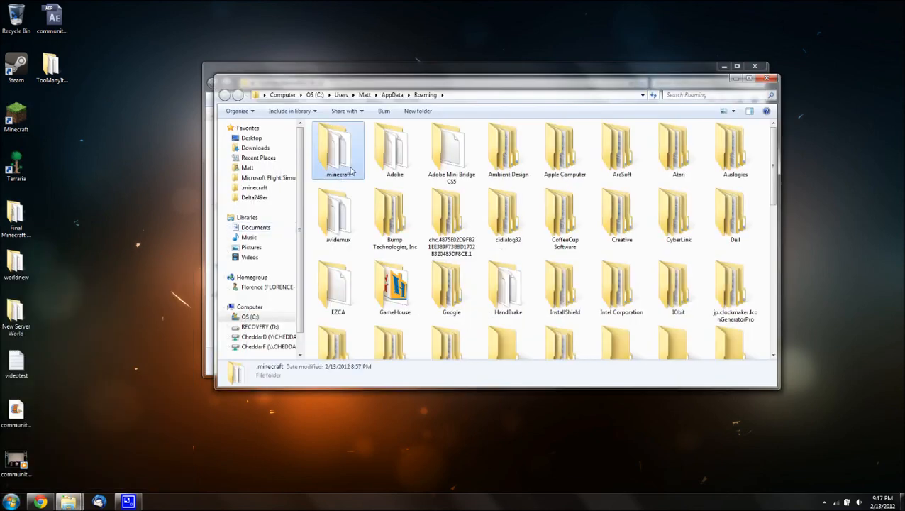
pyautogui.doubleClick(338, 149)
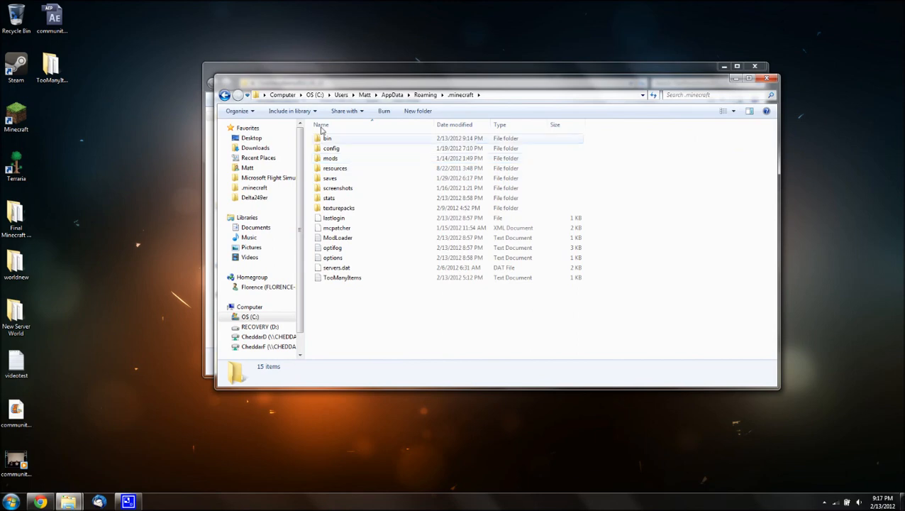
pyautogui.doubleClick(328, 138)
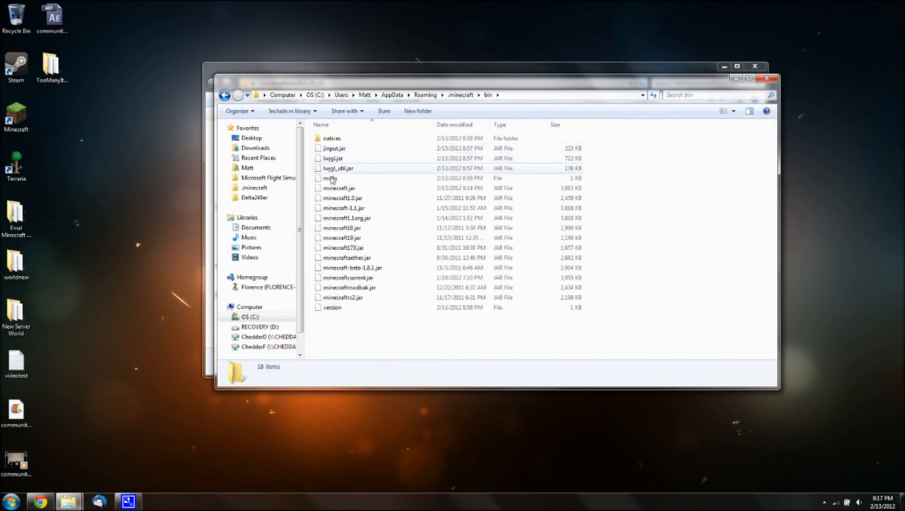
# - Select minecraft.jar and show its open-with program options
pyautogui.click(339, 188)
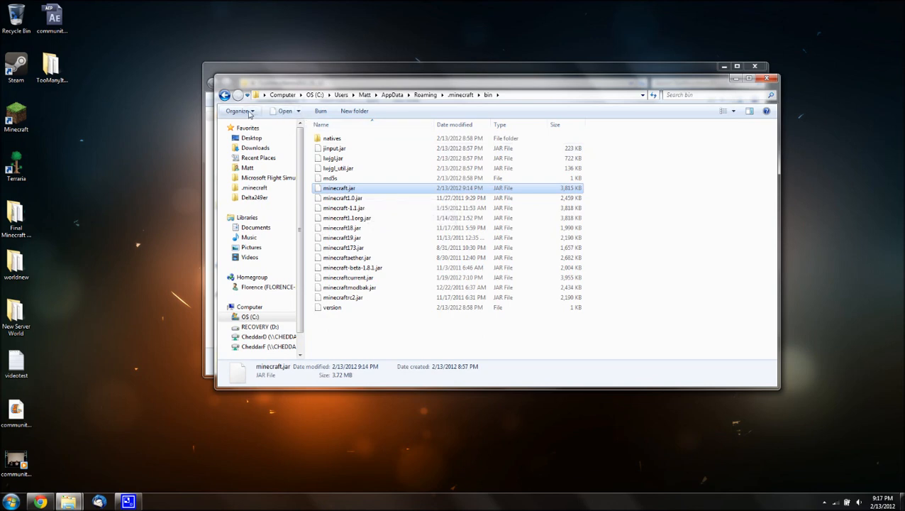
pyautogui.click(287, 110)
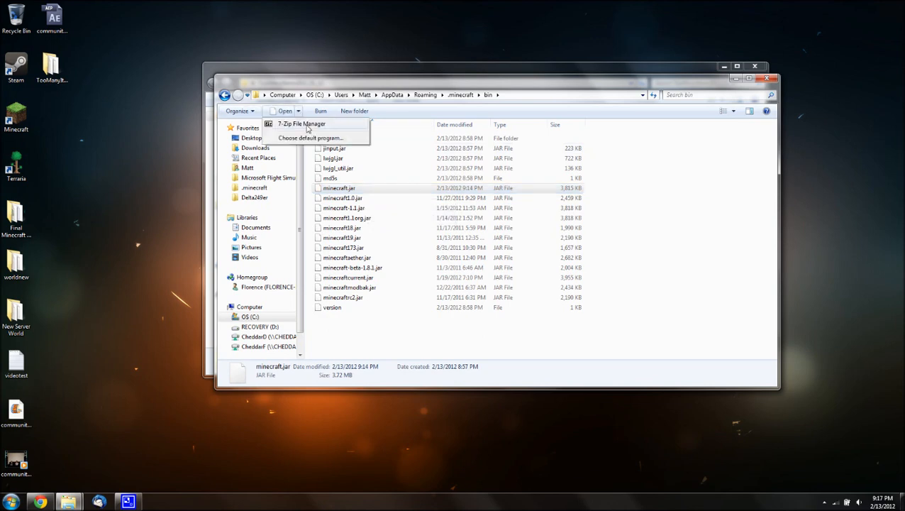
# - Open minecraft.jar in 7-Zip File Manager and delete its META-INF folder
pyautogui.click(300, 123)
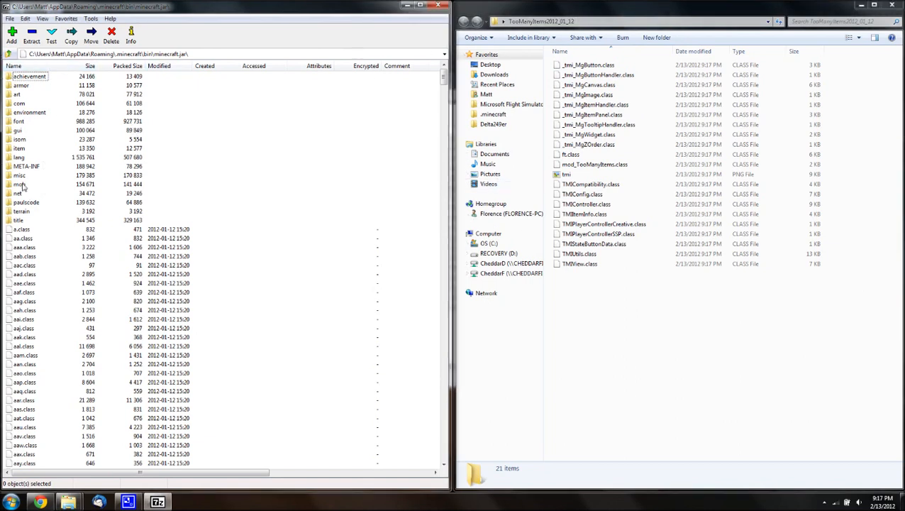
pyautogui.click(26, 166)
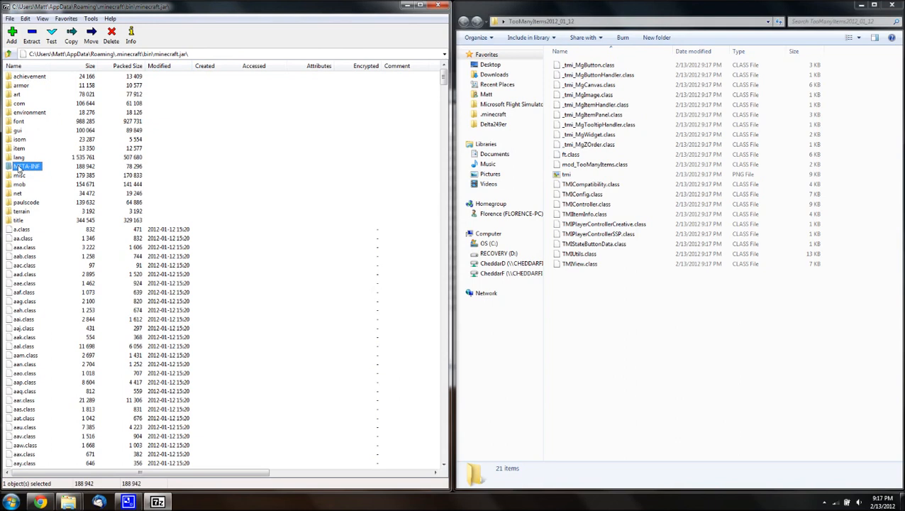
pyautogui.moveTo(51, 187)
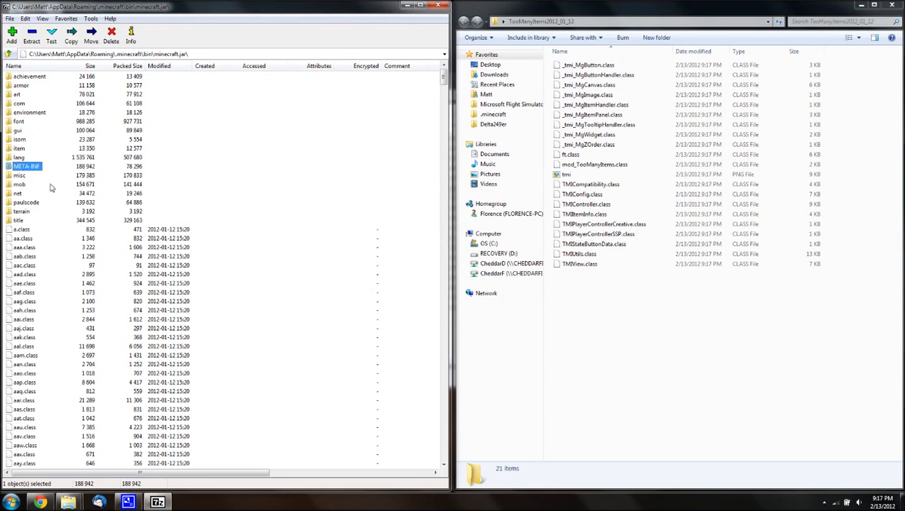
pyautogui.click(111, 34)
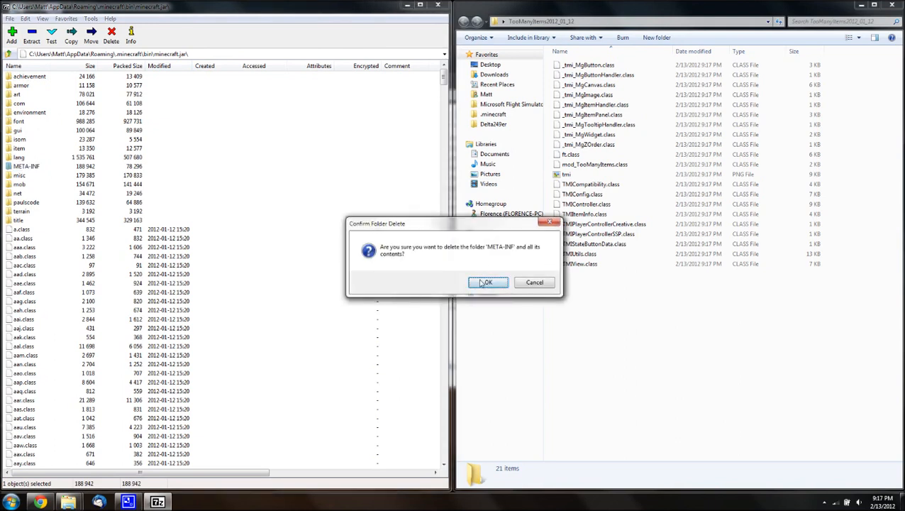
pyautogui.click(487, 281)
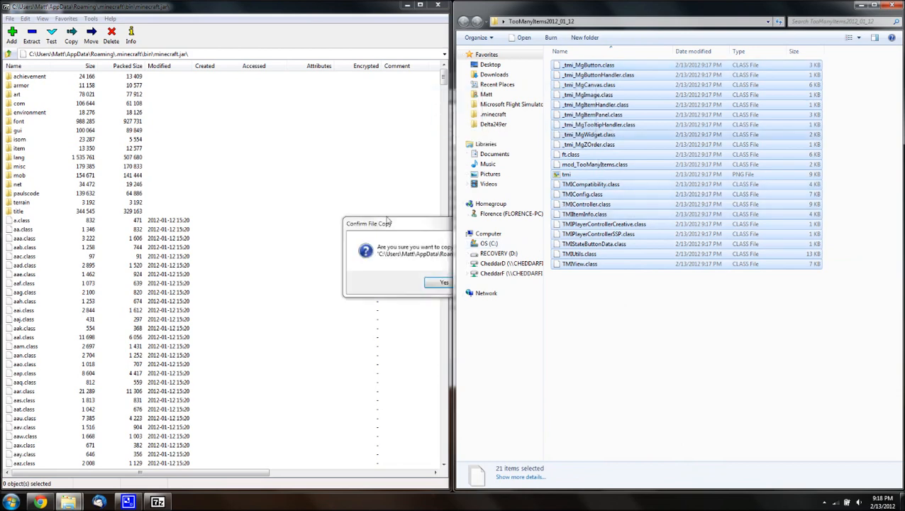
pyautogui.click(445, 283)
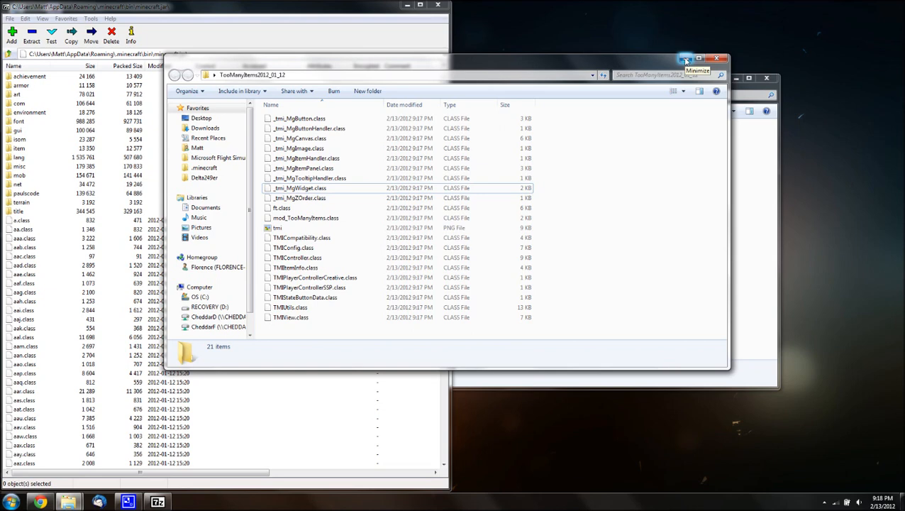
pyautogui.moveTo(686, 60)
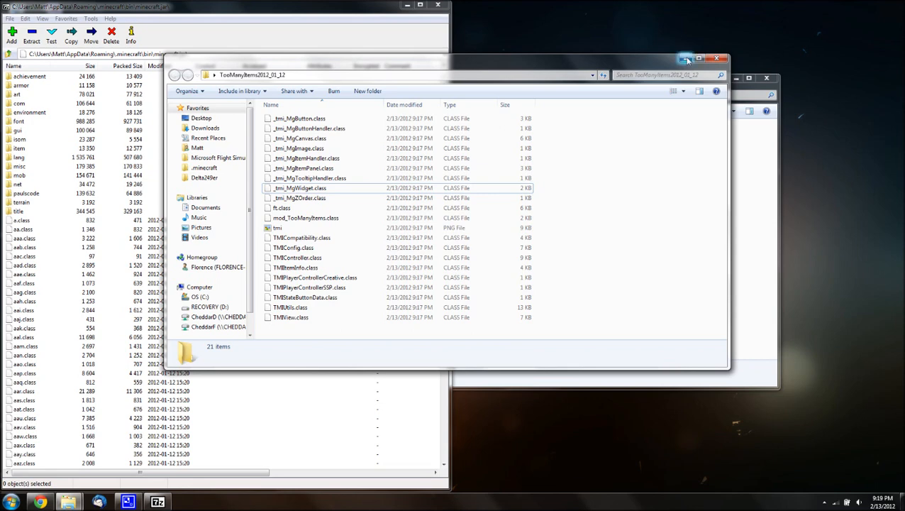
pyautogui.moveTo(687, 60)
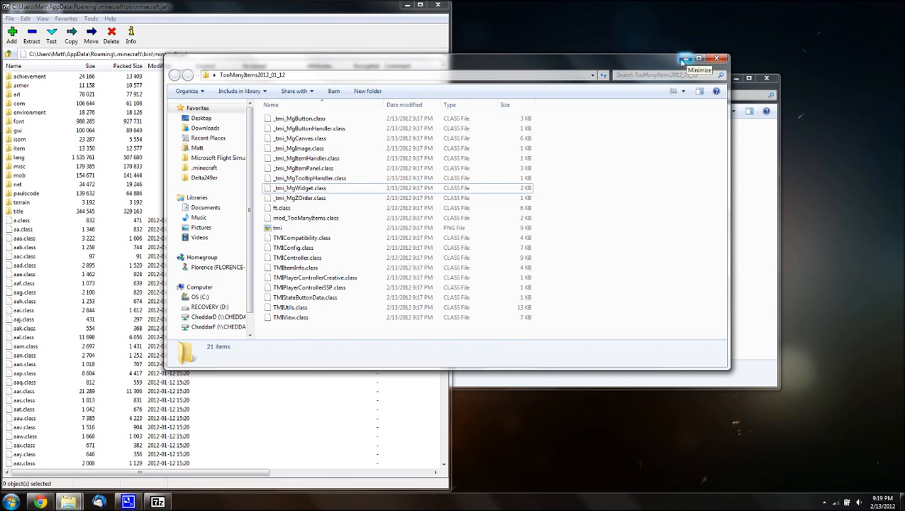